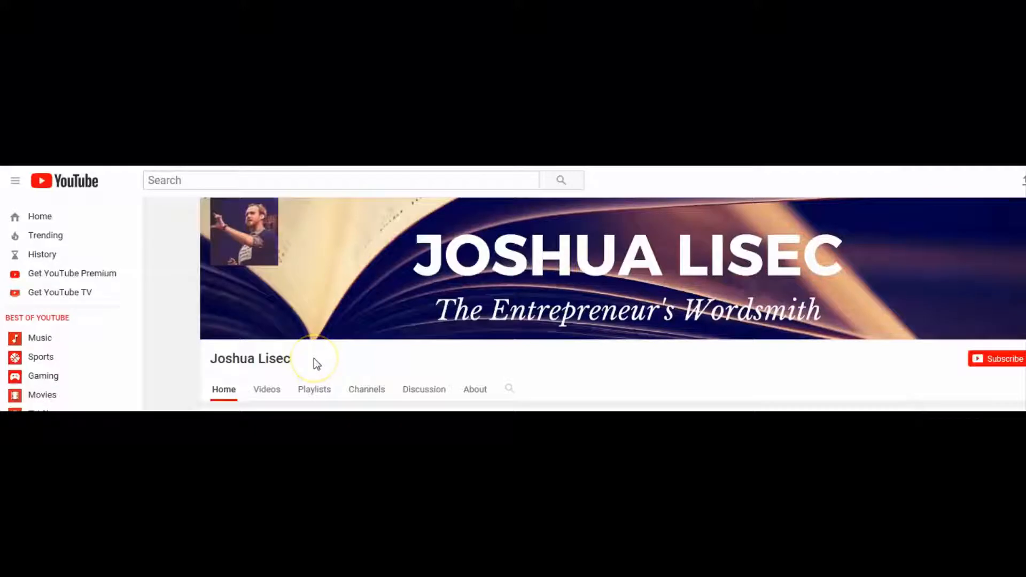
mouse_move(828, 377)
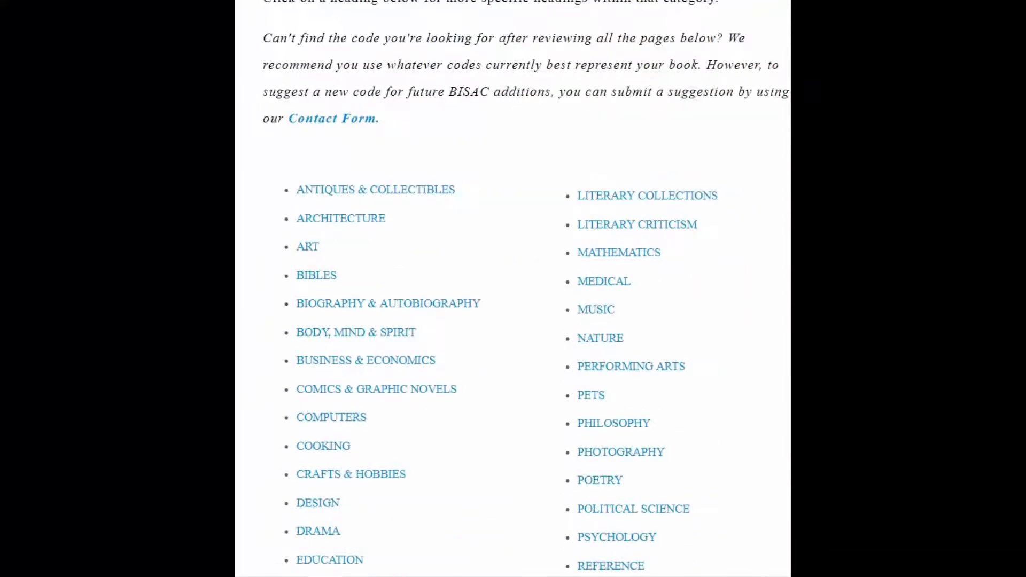
scroll(down, 3)
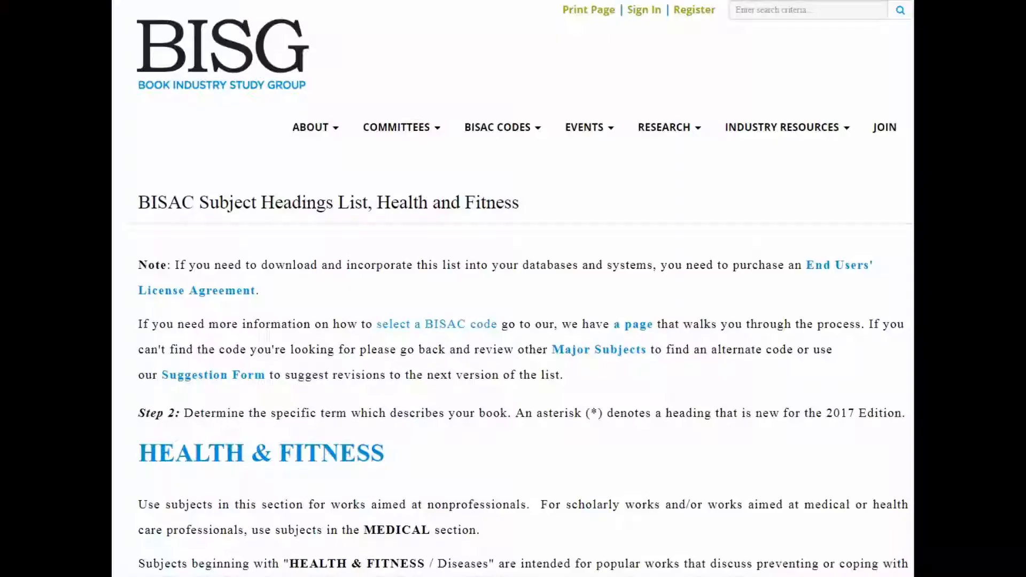
scroll(down, 3)
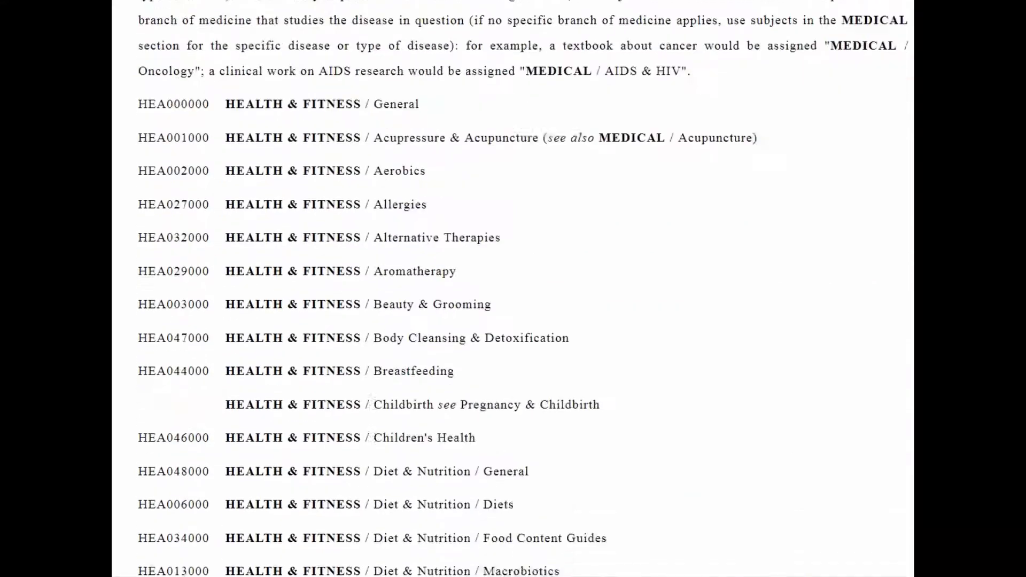
scroll(down, 3)
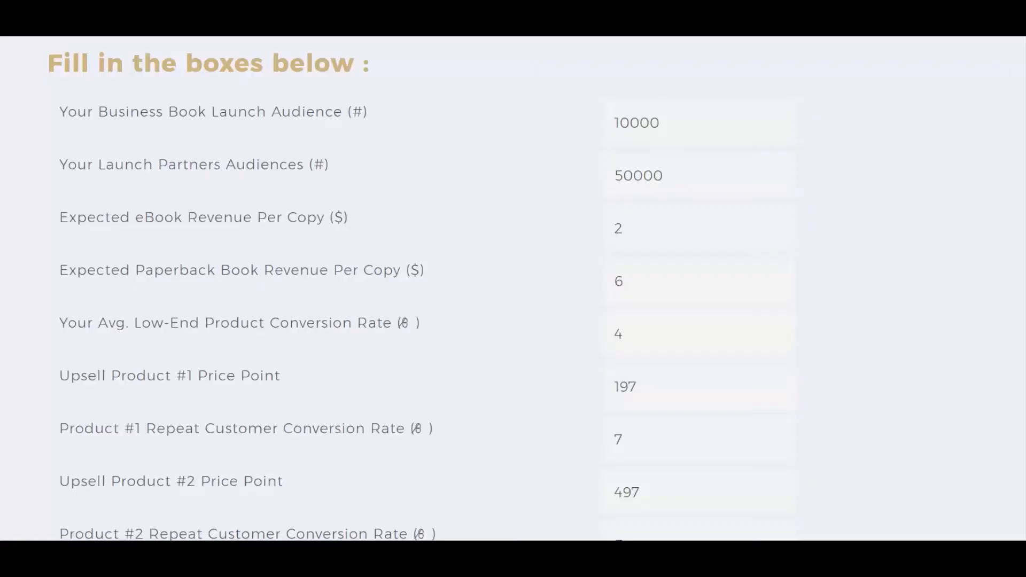
scroll(down, 3)
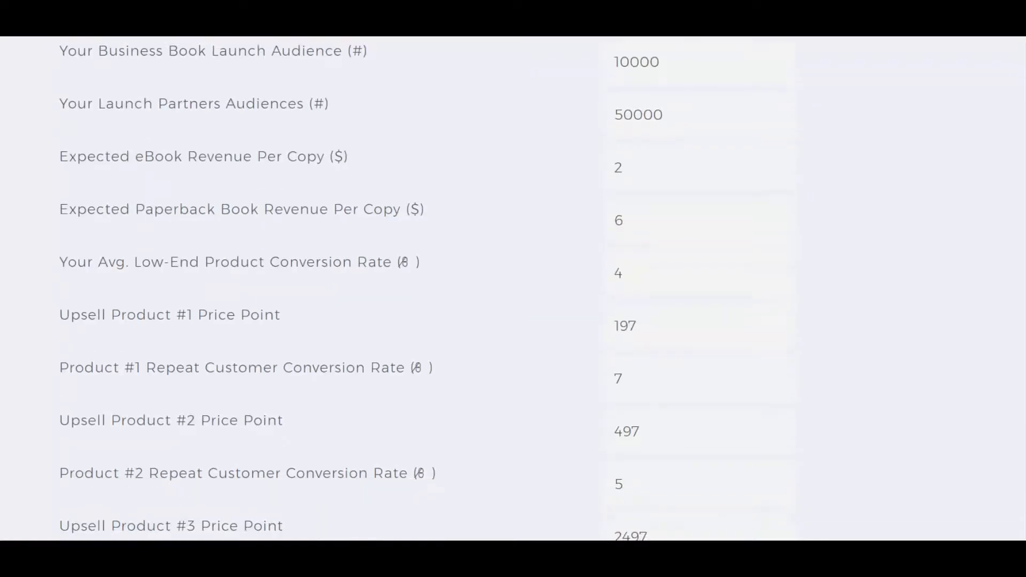
scroll(down, 3)
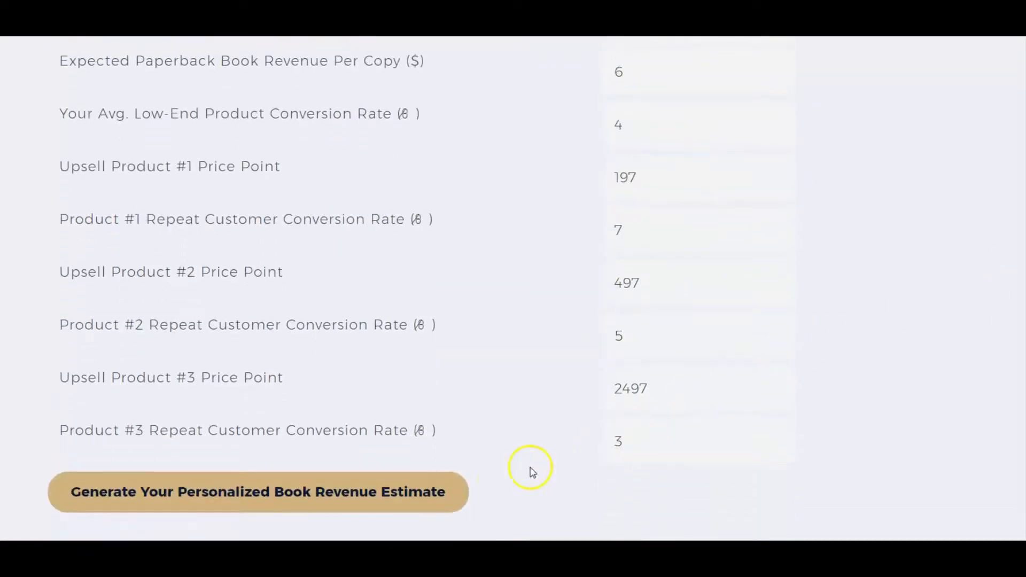